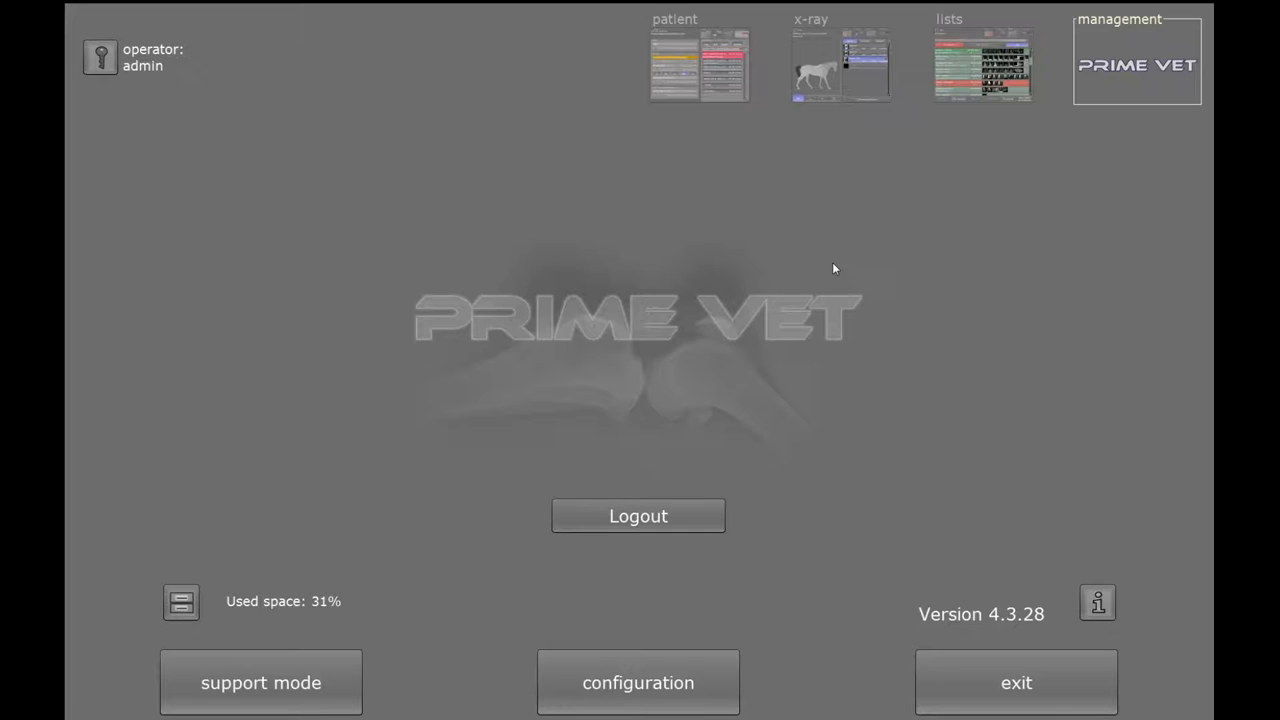
mouse_move(823, 237)
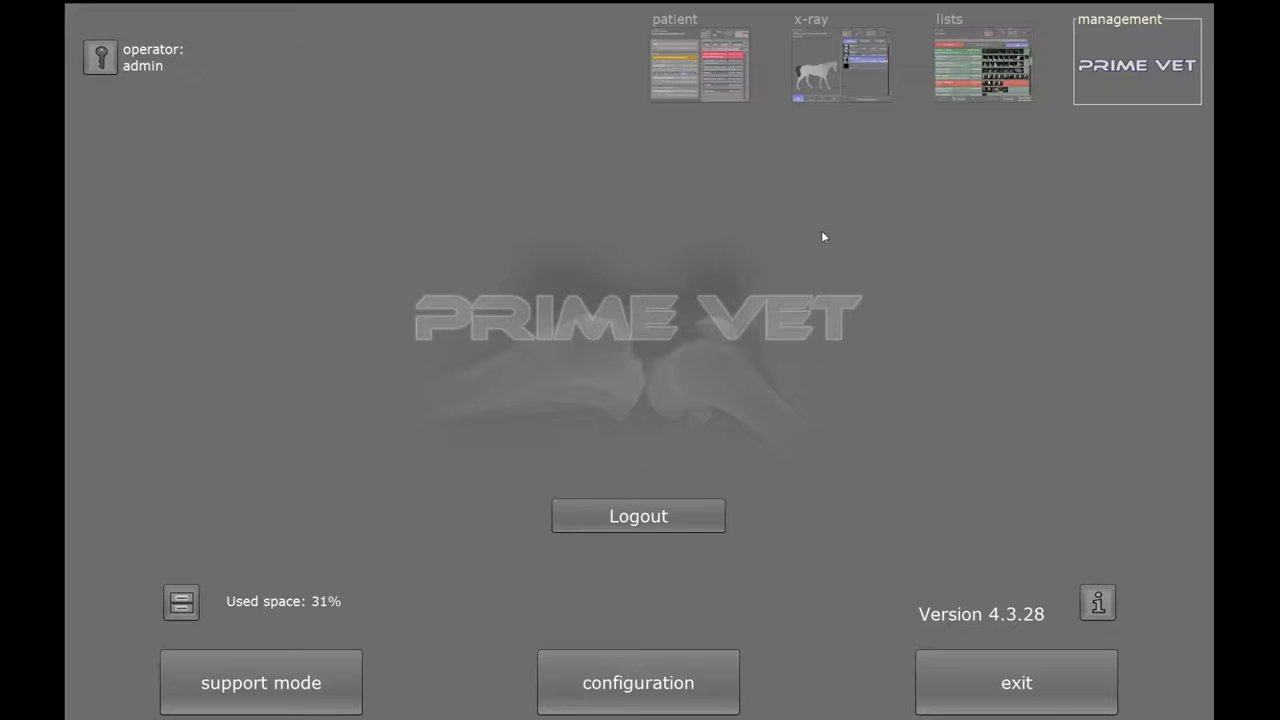
mouse_move(762, 183)
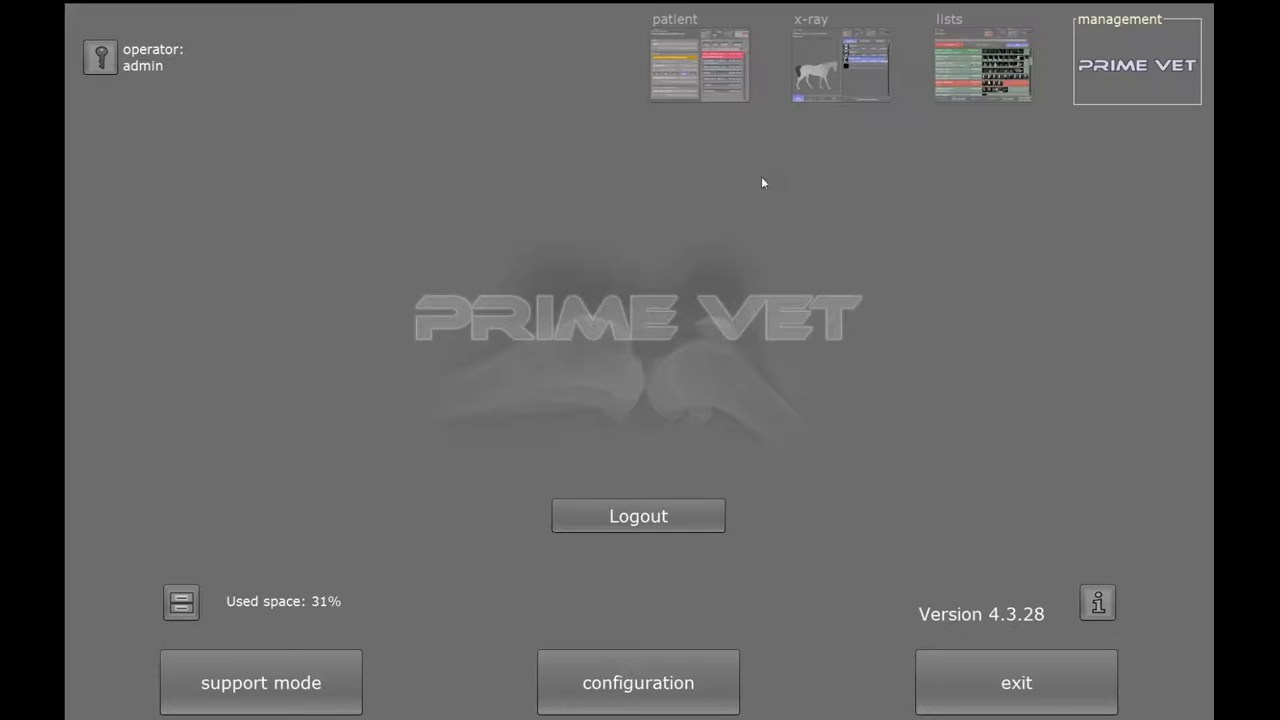
mouse_move(529, 423)
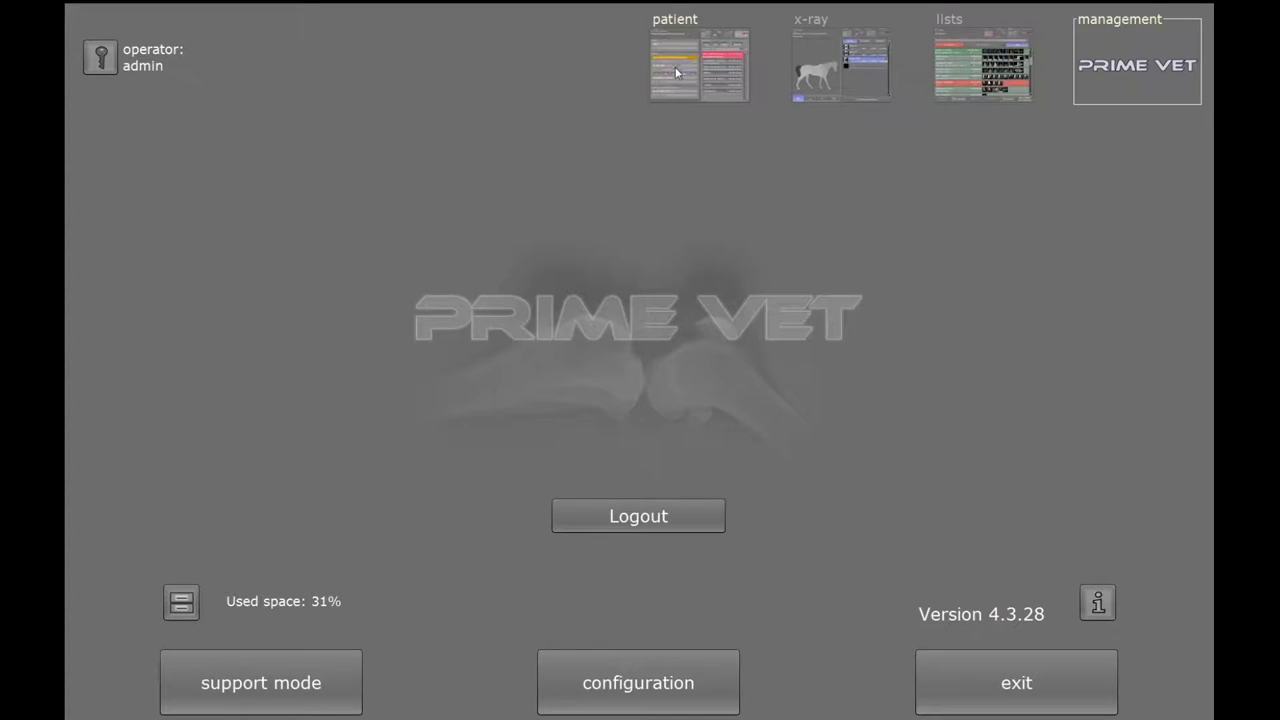
Create a new worklist entry for owner Smith's patient Fluffy with ID 1234.
left_click(699, 61)
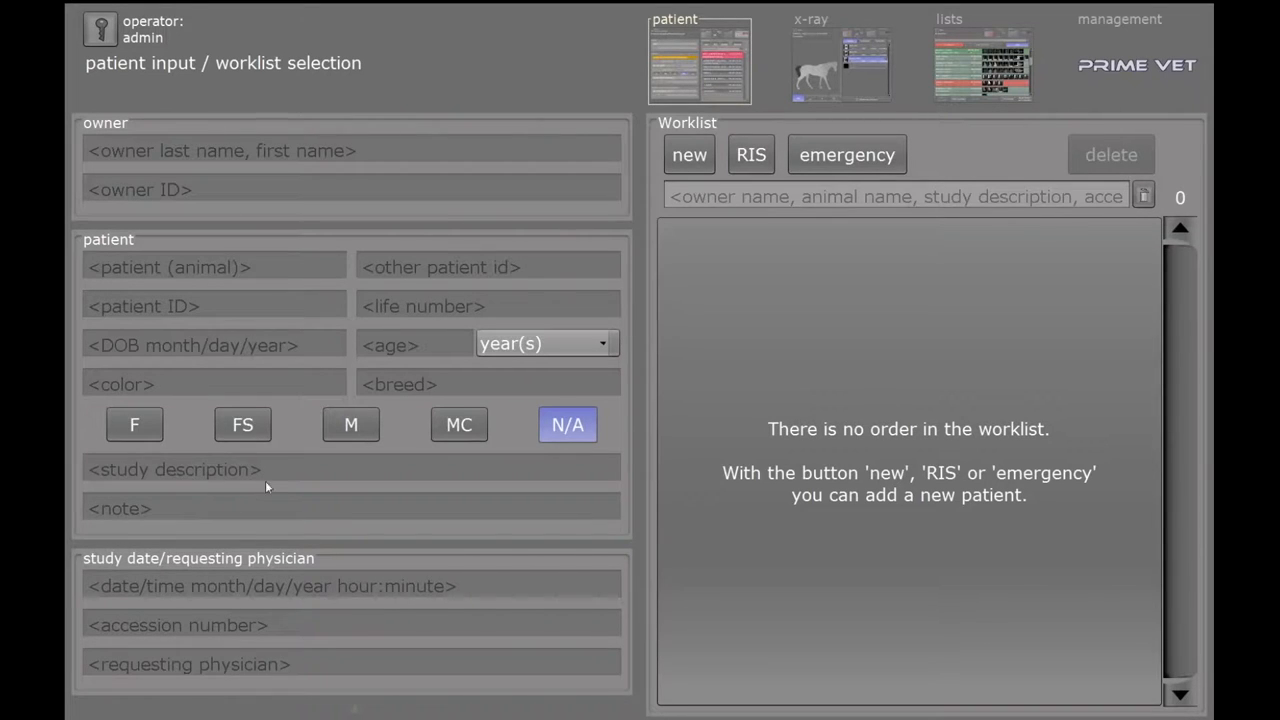
mouse_move(680, 265)
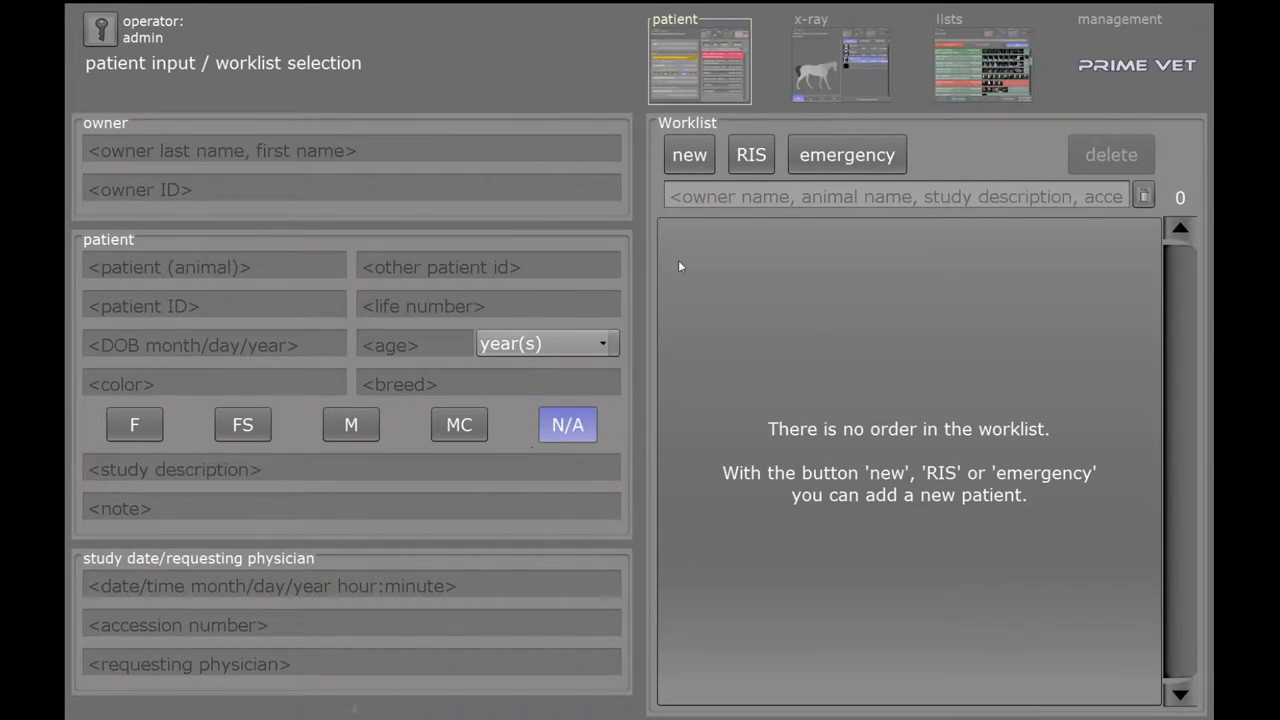
left_click(689, 154)
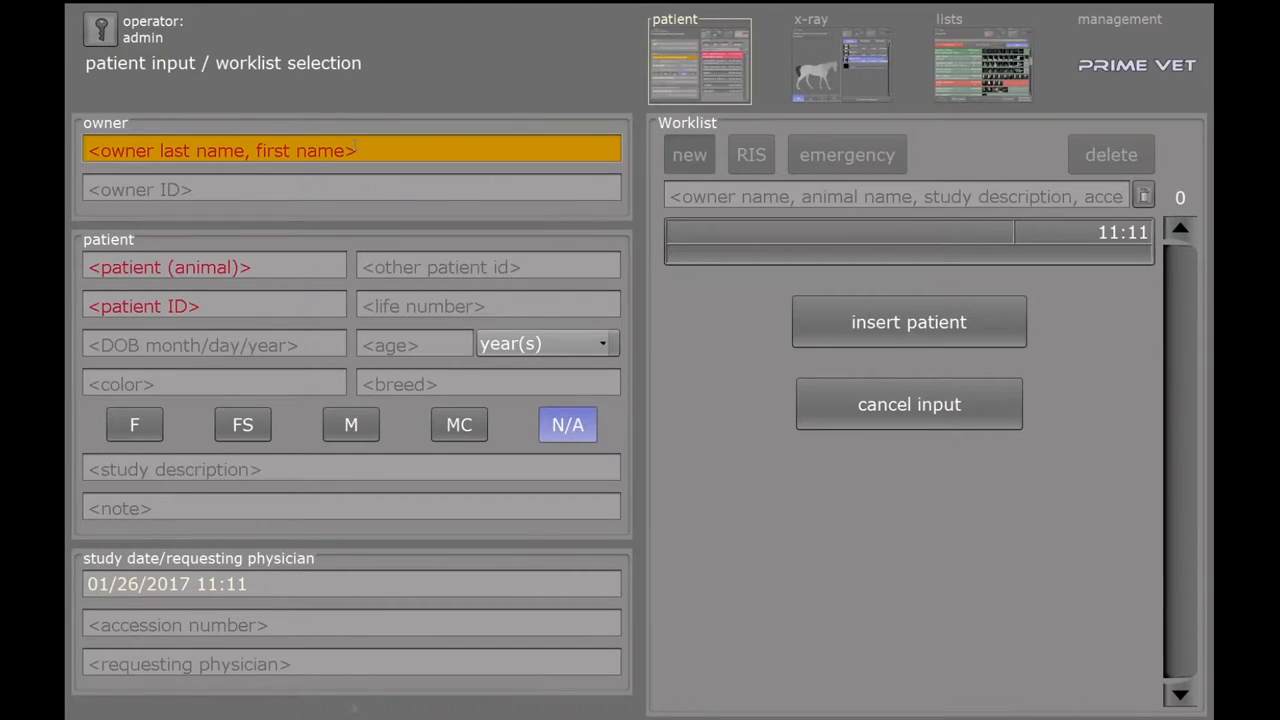
type("Smith")
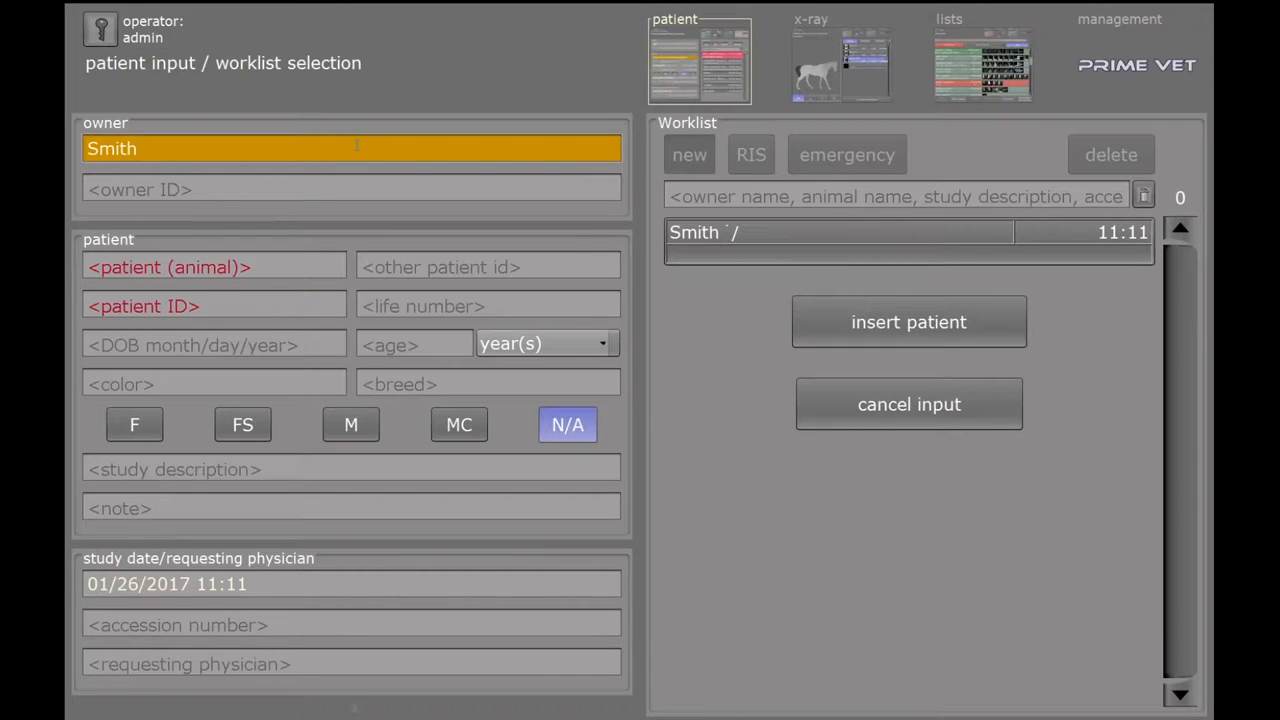
left_click(214, 266)
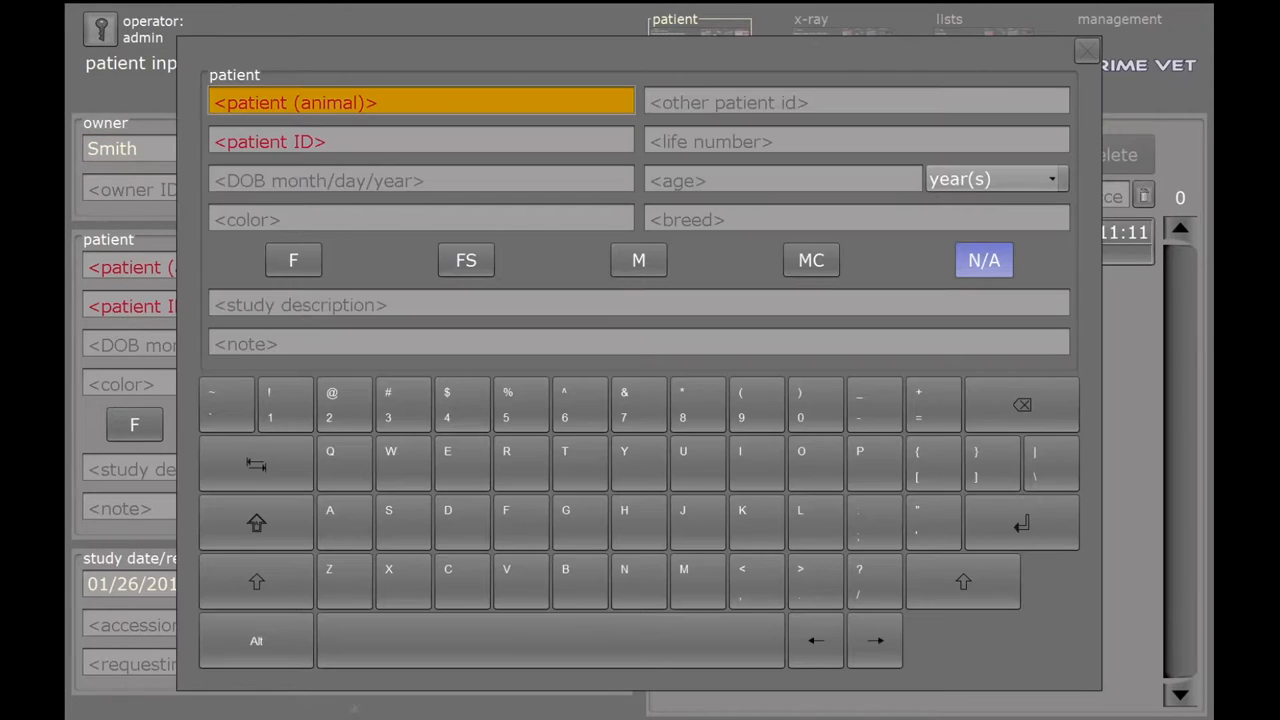
type("luffy")
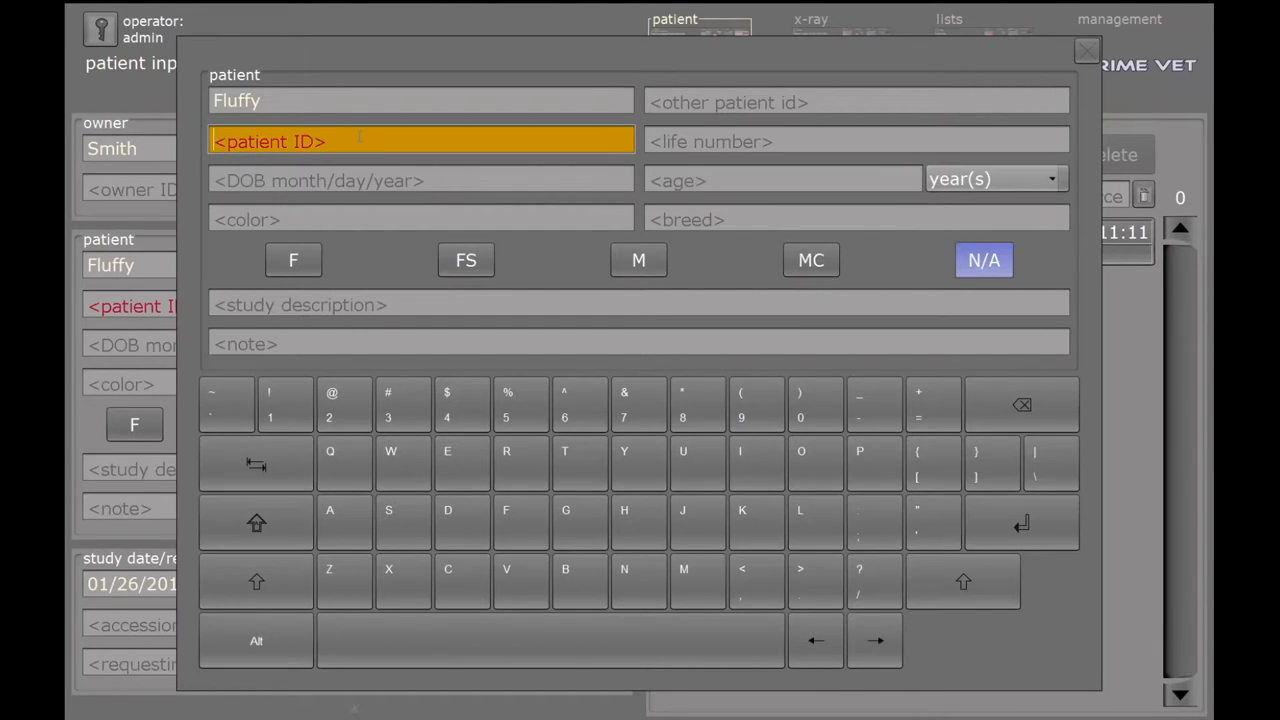
type("1234")
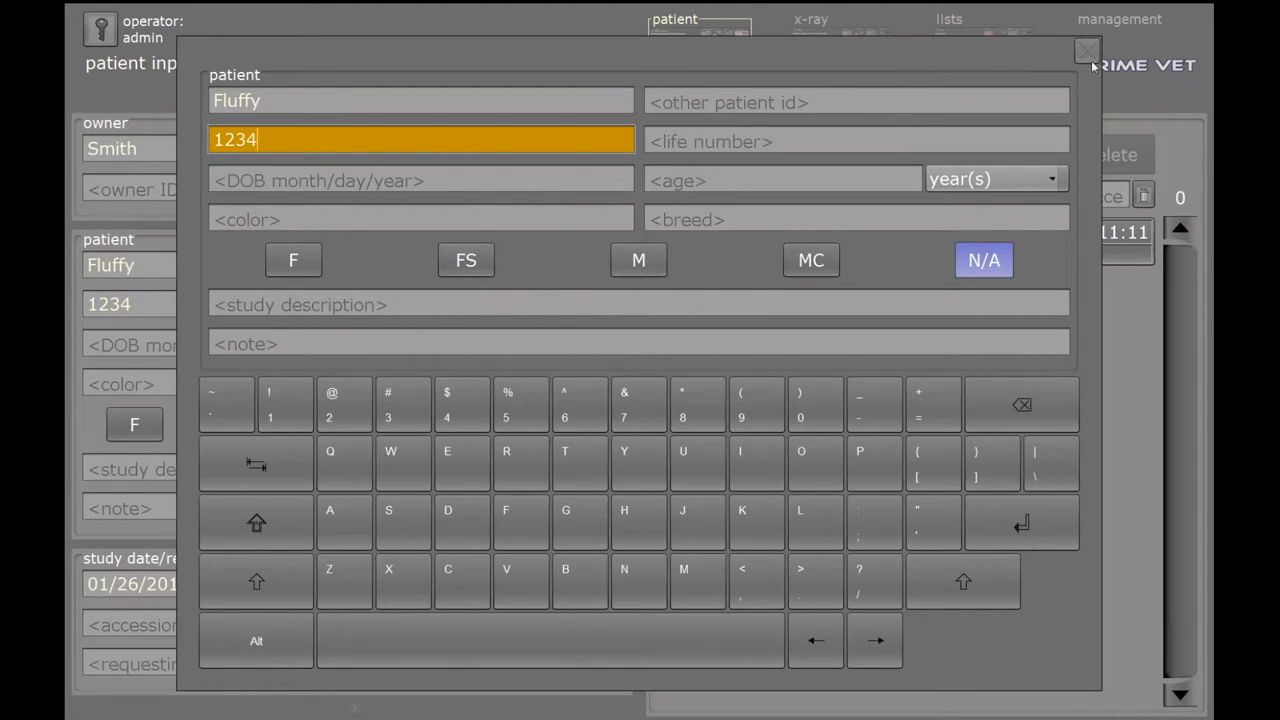
Close the patient details, insert Smith / Fluffy into the worklist, and start x-ray planning.
left_click(1086, 50)
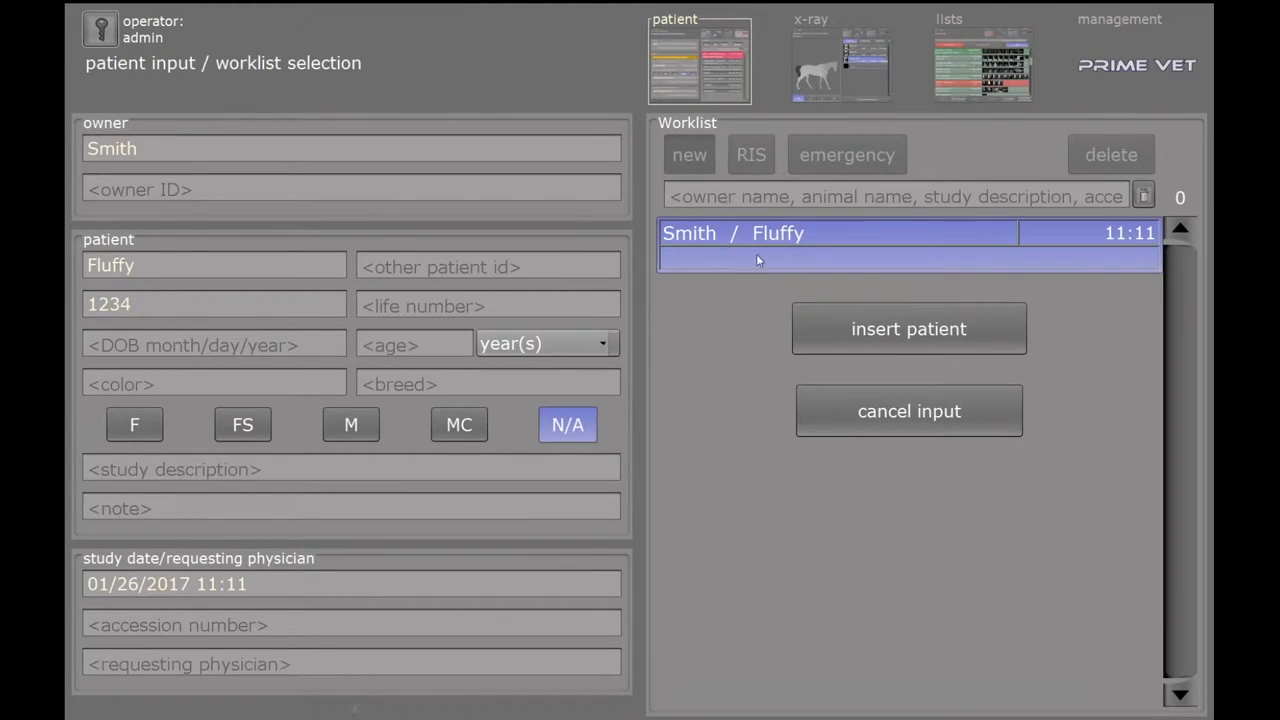
left_click(908, 328)
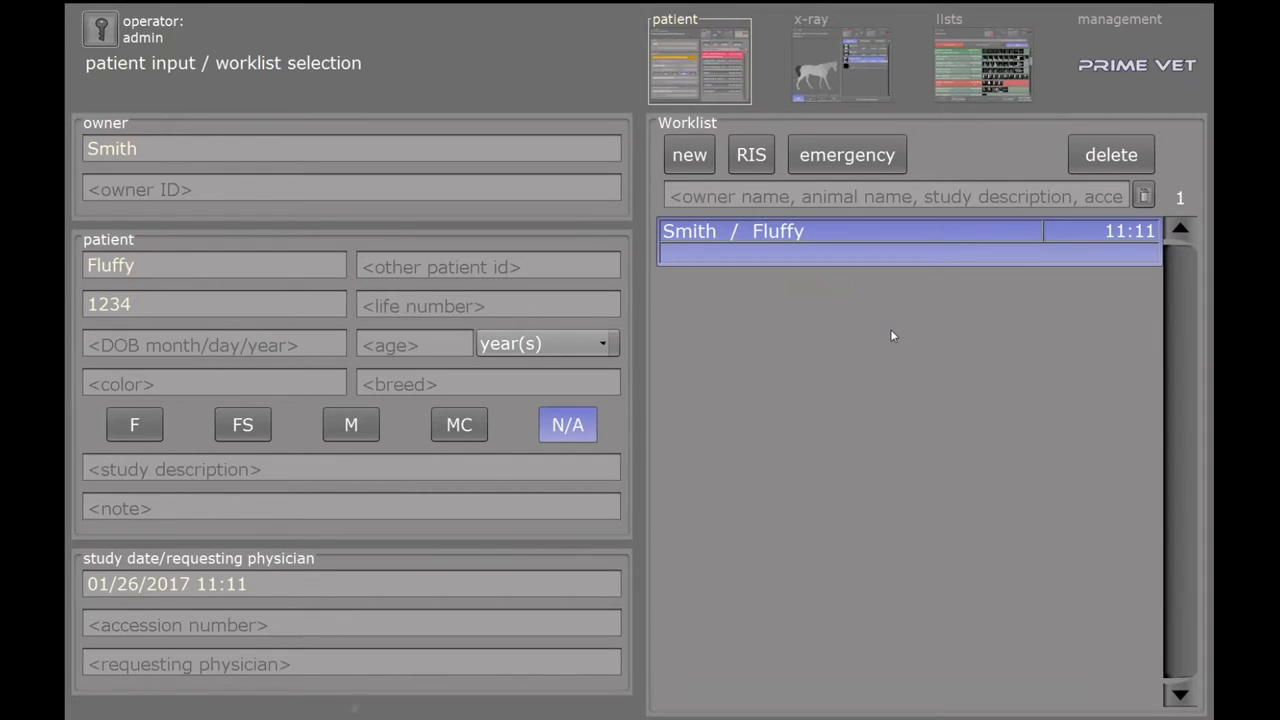
mouse_move(825, 80)
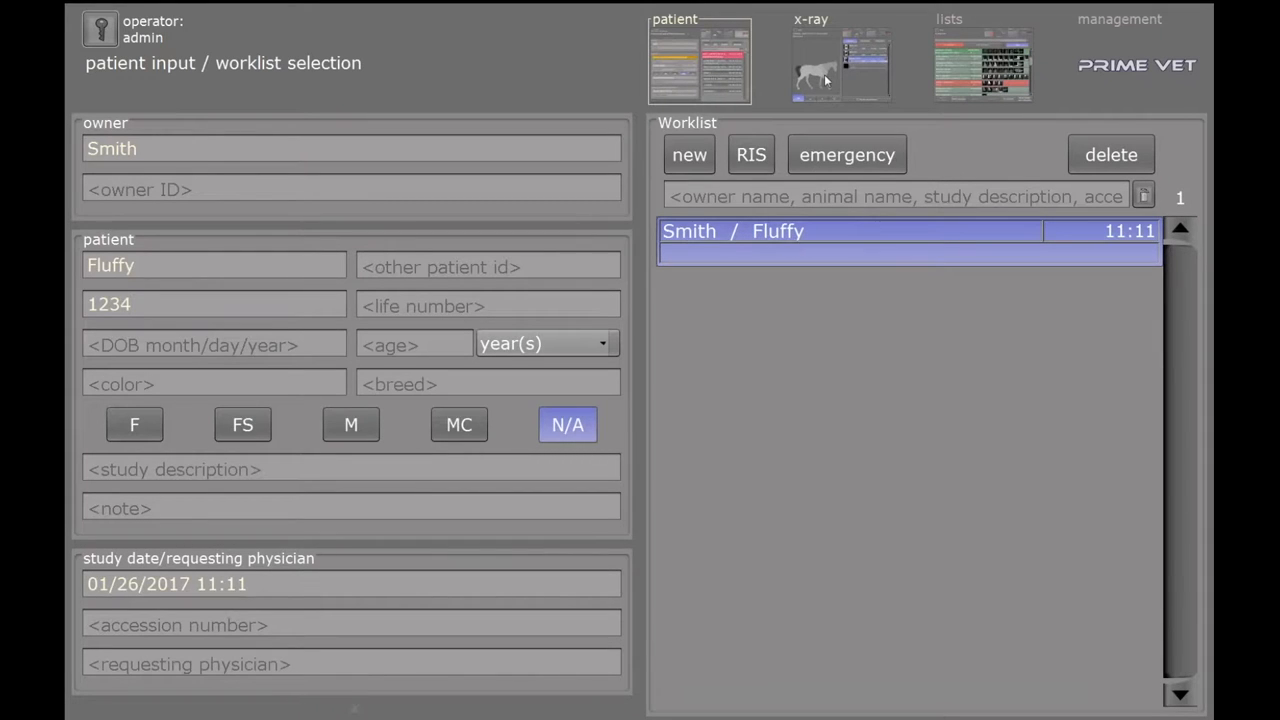
left_click(841, 60)
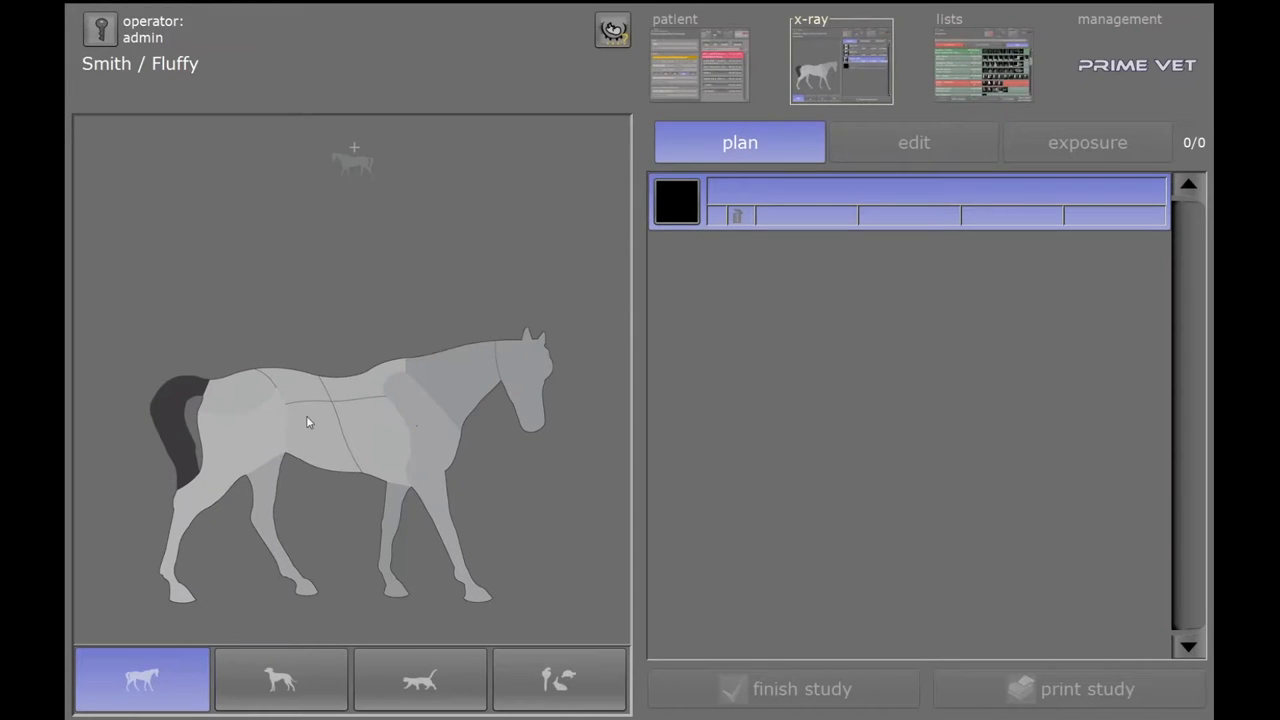
mouse_move(192, 644)
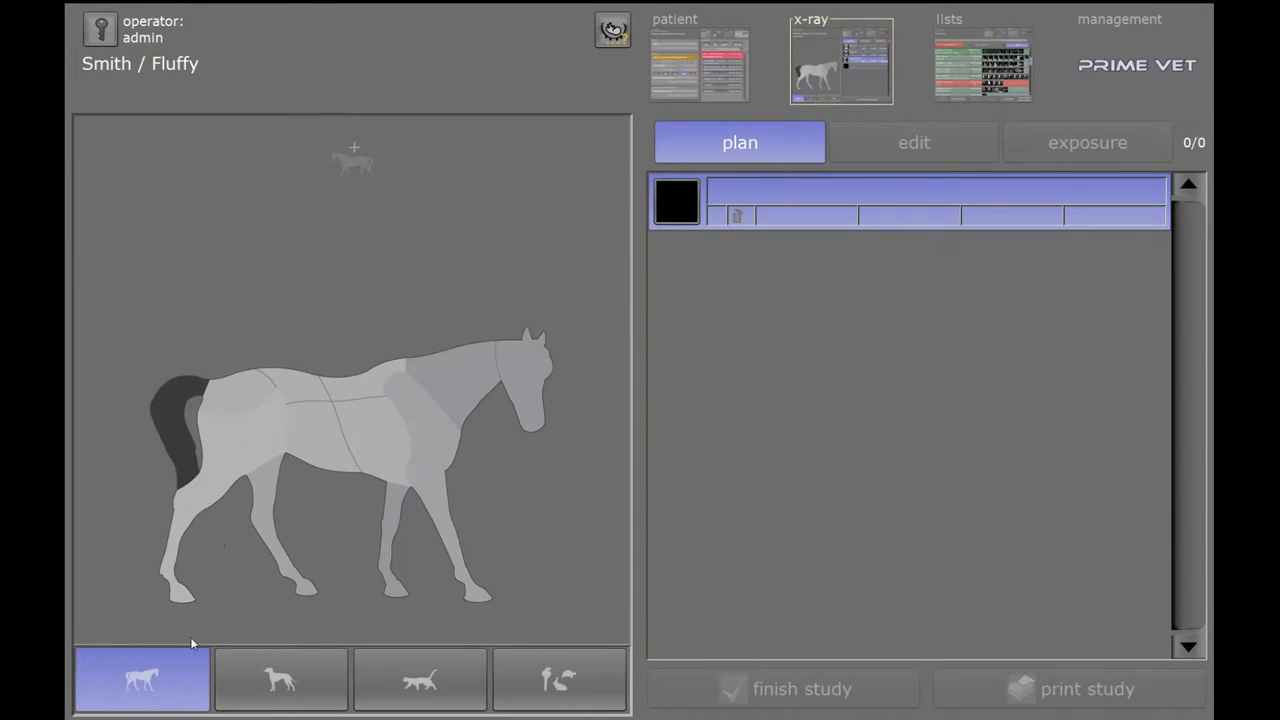
Select the dog body chart and its thorax region to list LAT, VD and DV views.
left_click(281, 679)
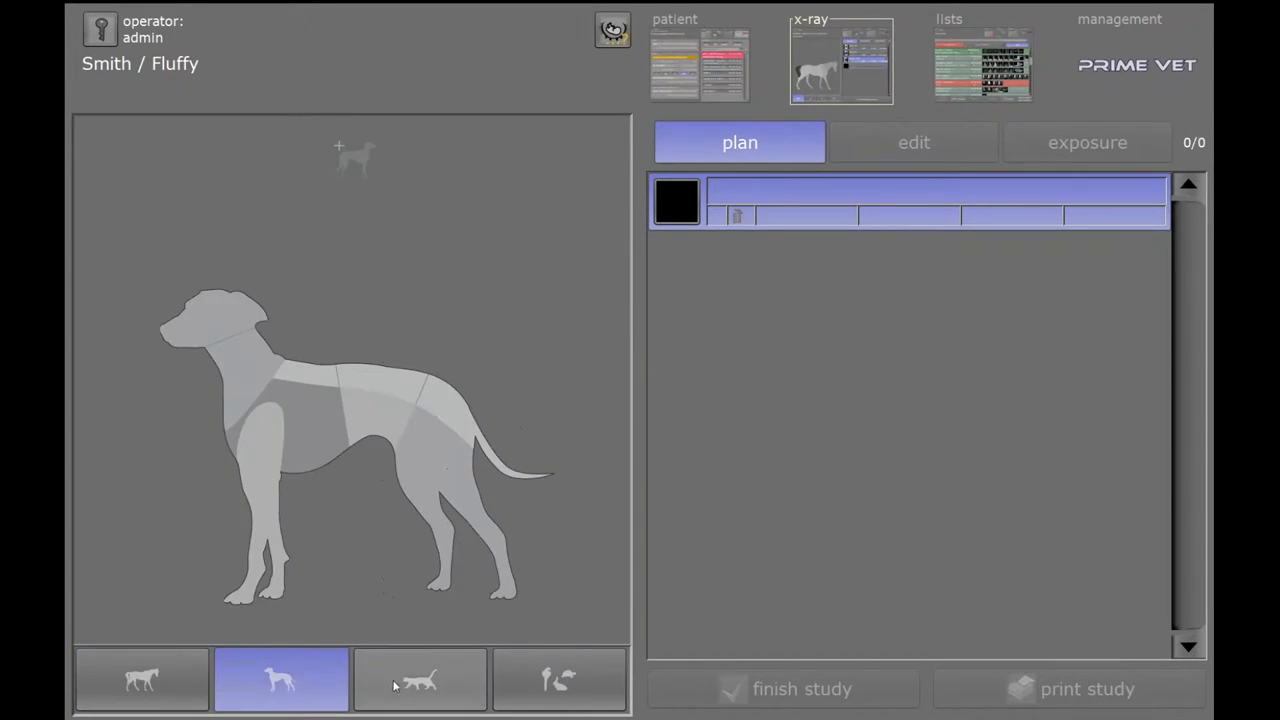
left_click(559, 679)
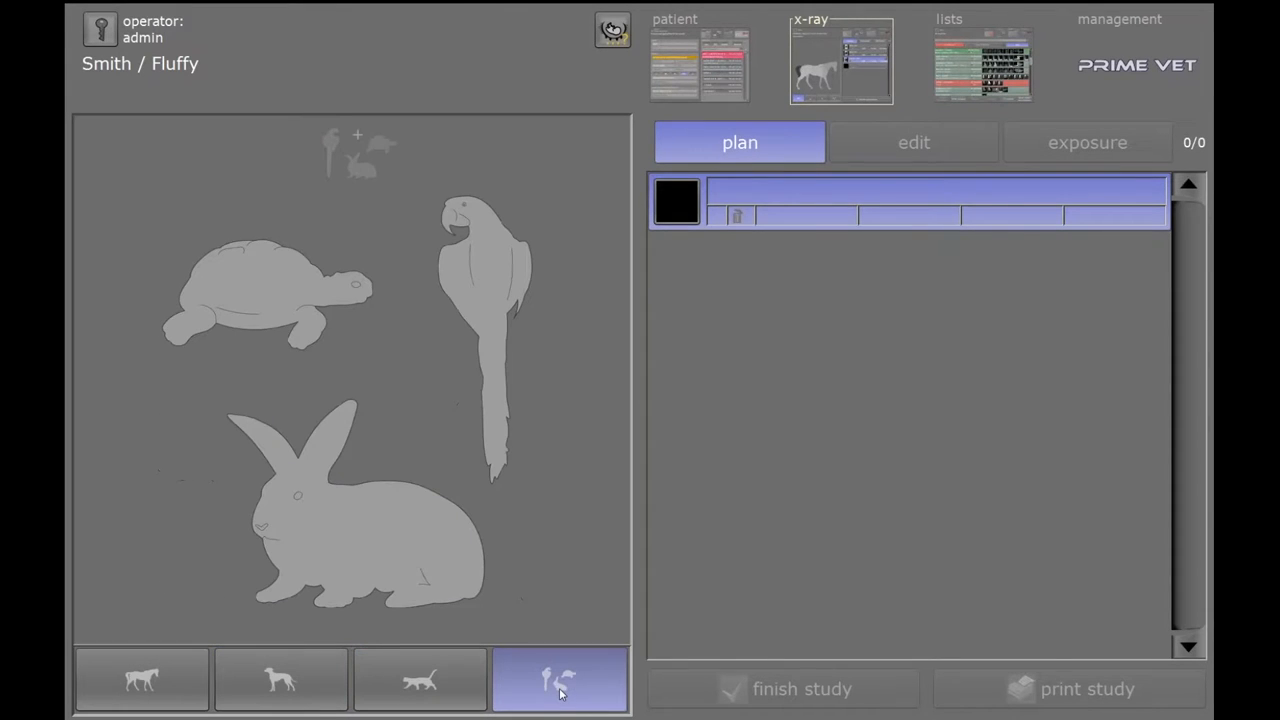
mouse_move(420, 690)
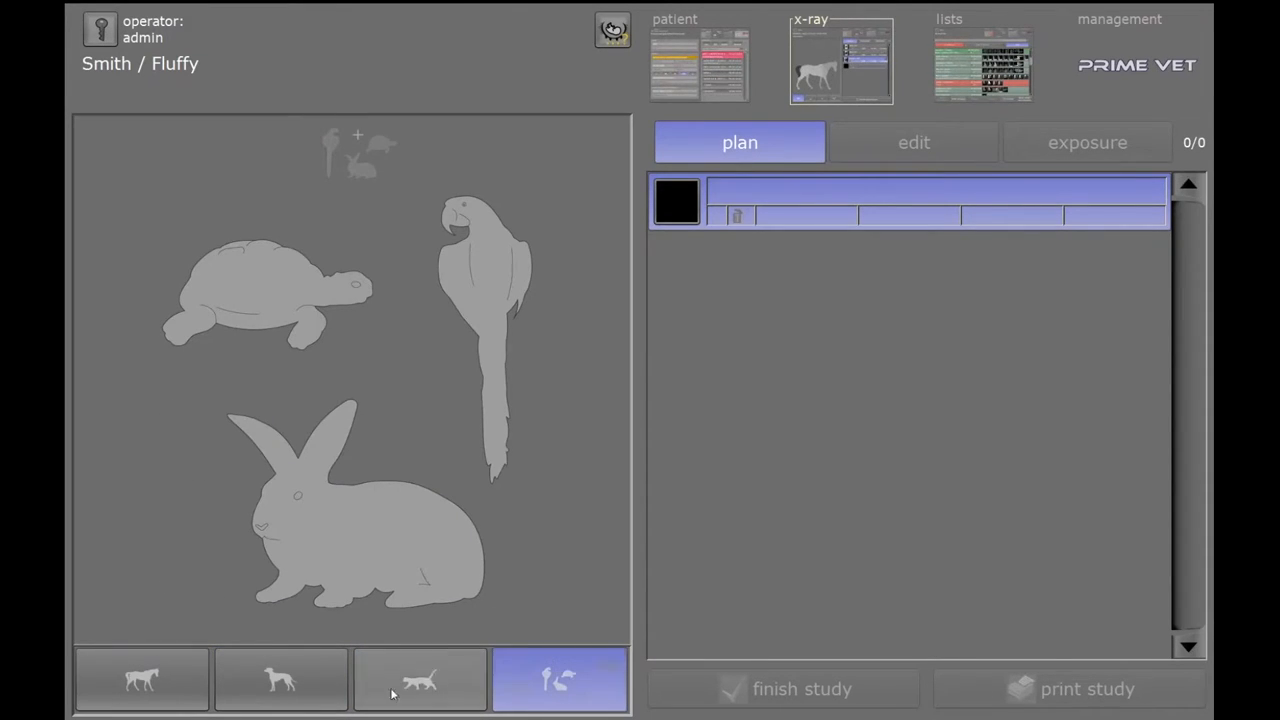
mouse_move(355, 541)
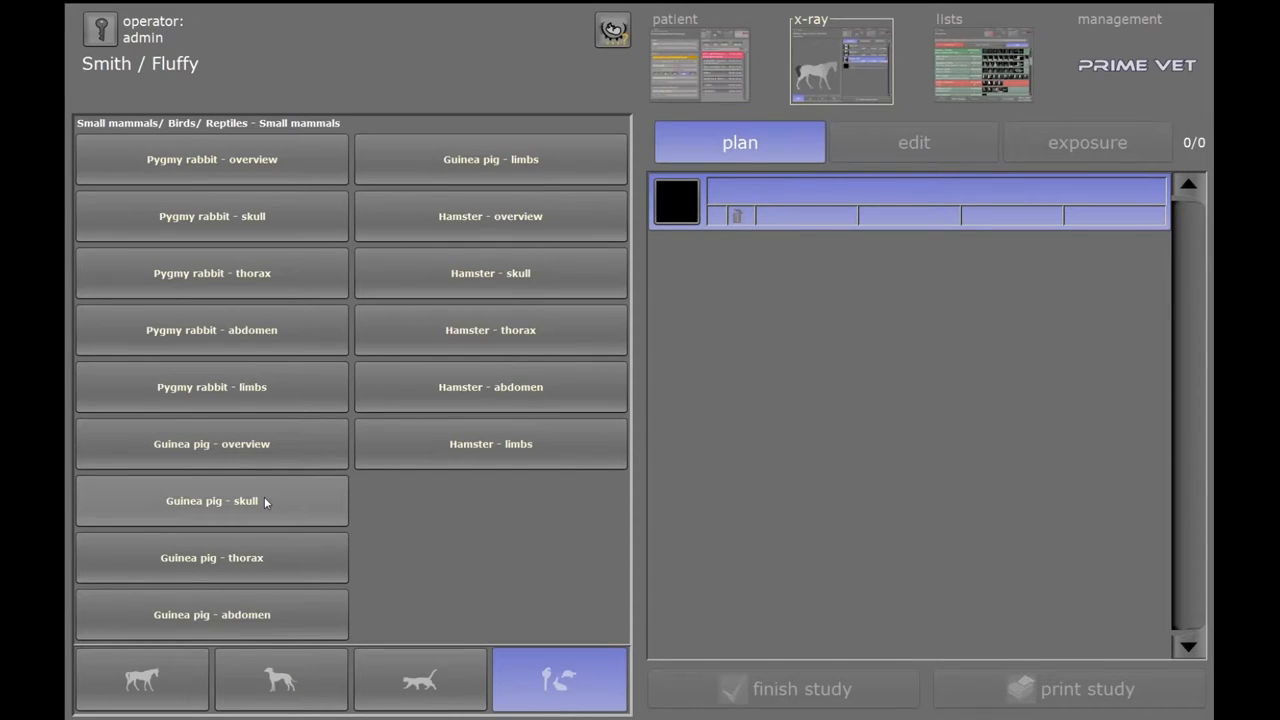
mouse_move(281, 680)
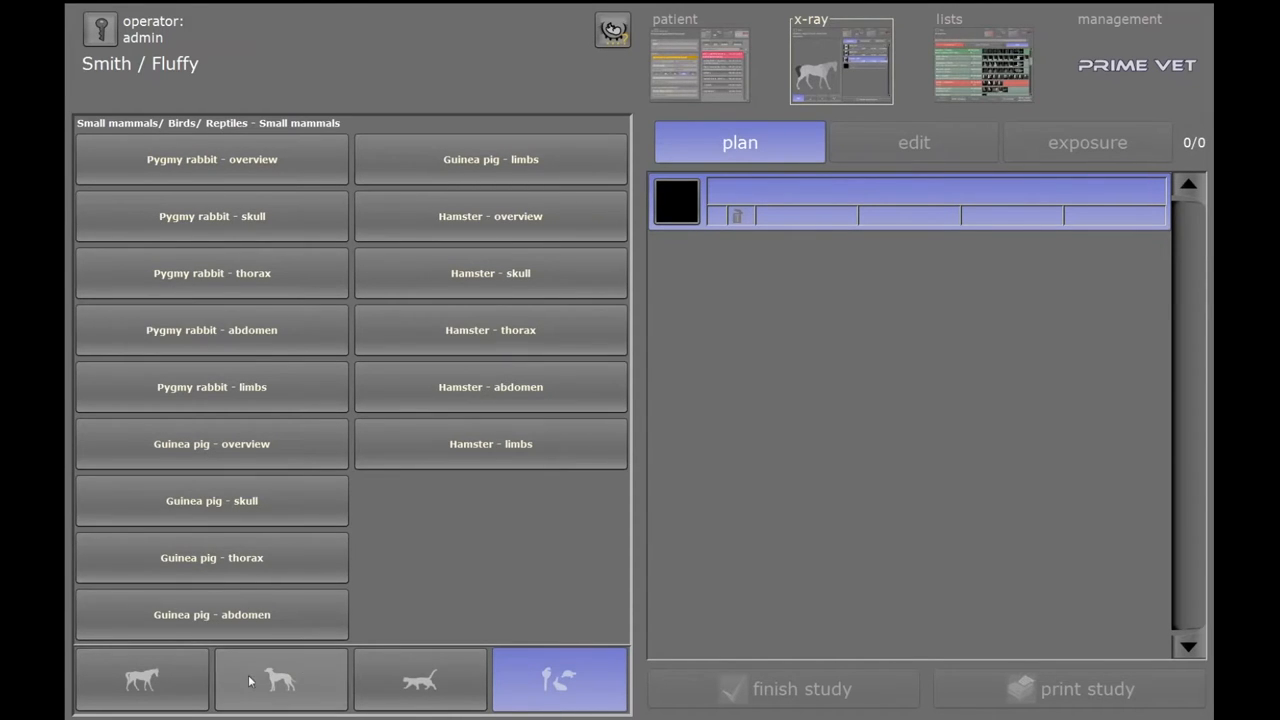
left_click(281, 679)
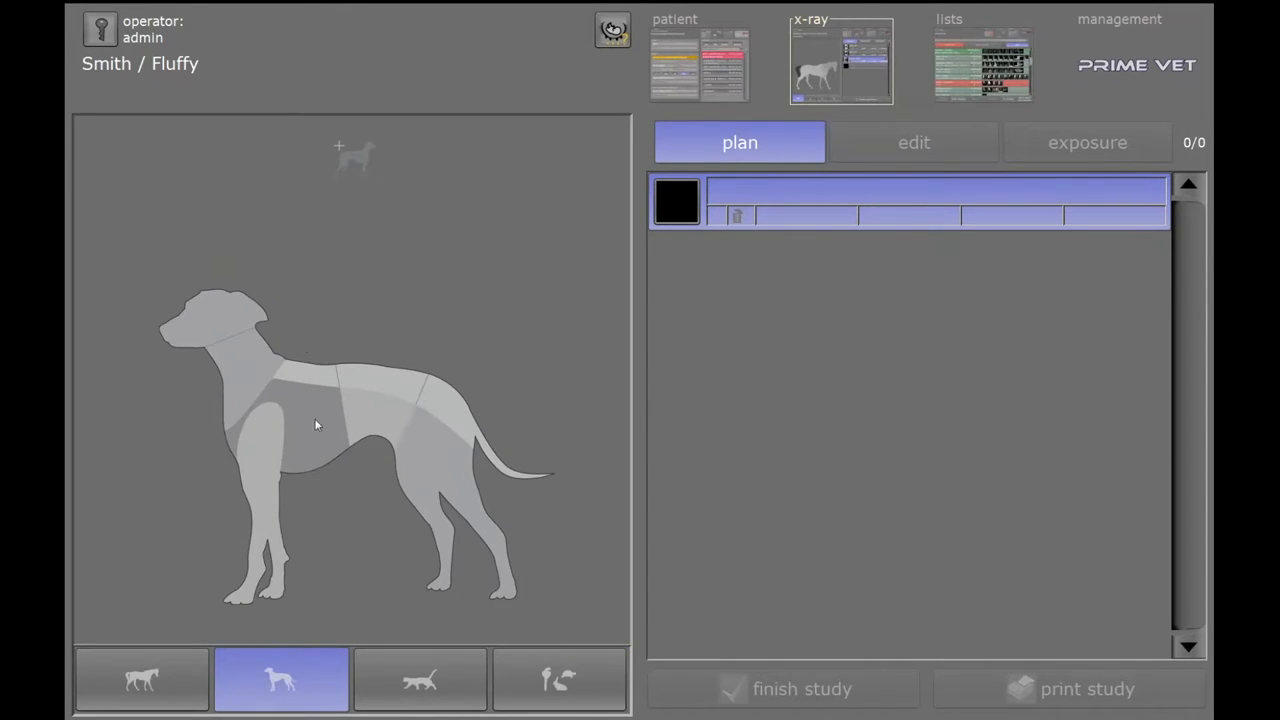
left_click(315, 420)
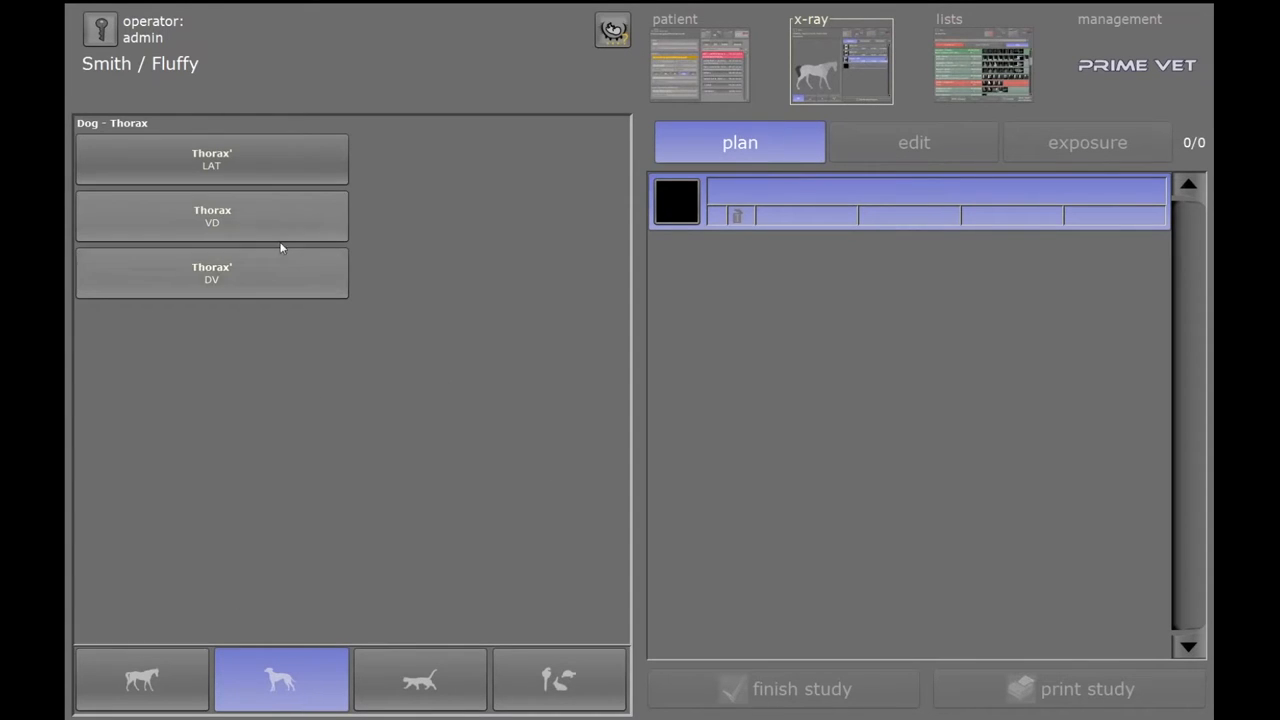
mouse_move(247, 171)
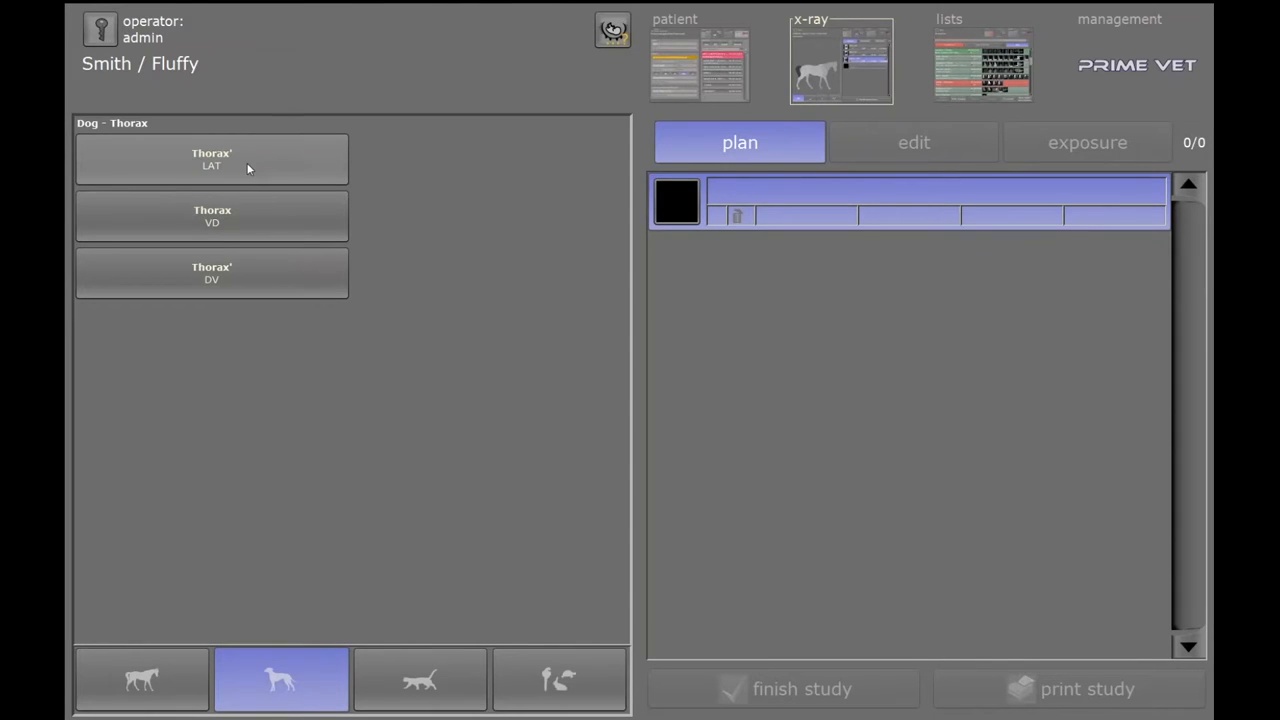
Plan the Thorax LAT view and expose Fluffy's lateral chest radiograph.
left_click(211, 159)
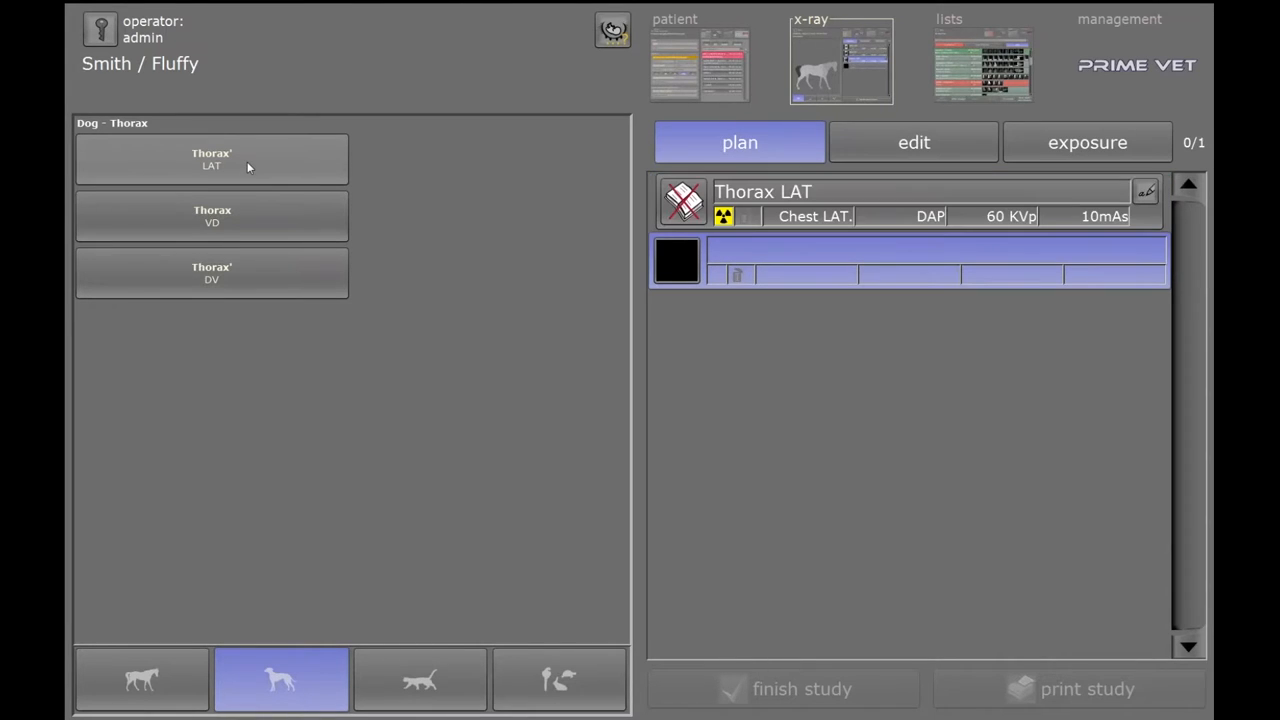
left_click(1087, 142)
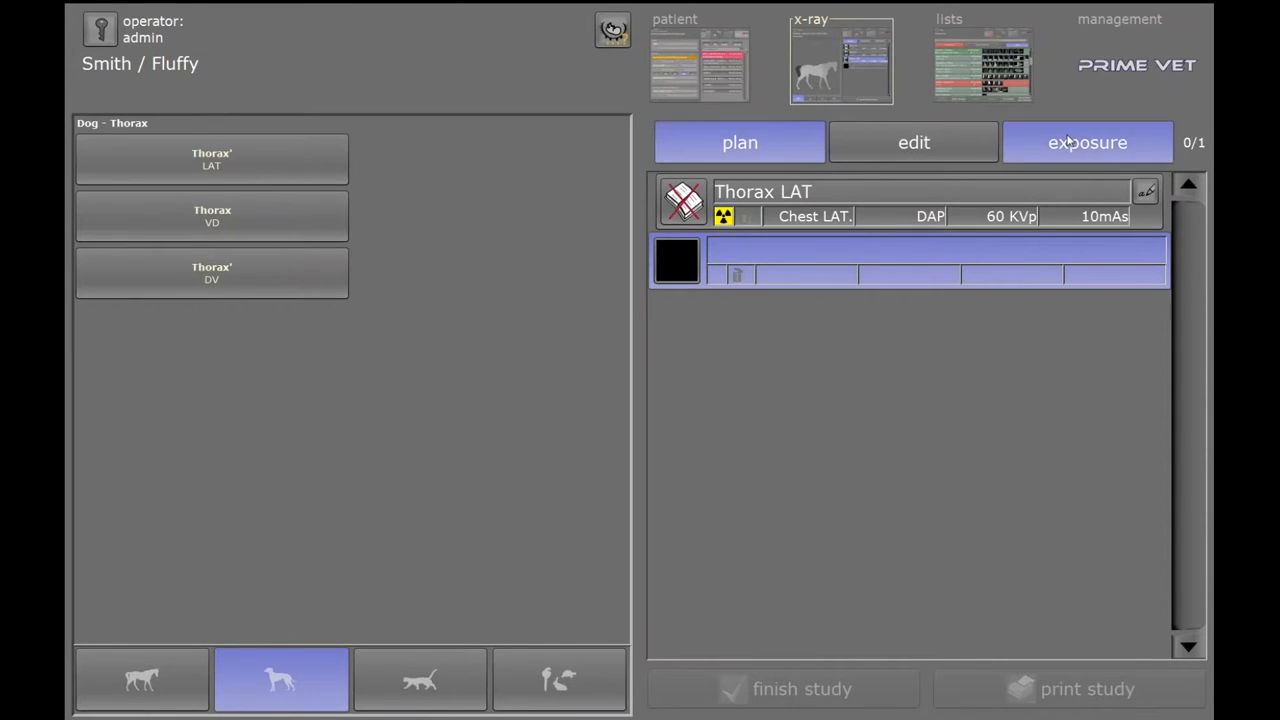
left_click(1087, 142)
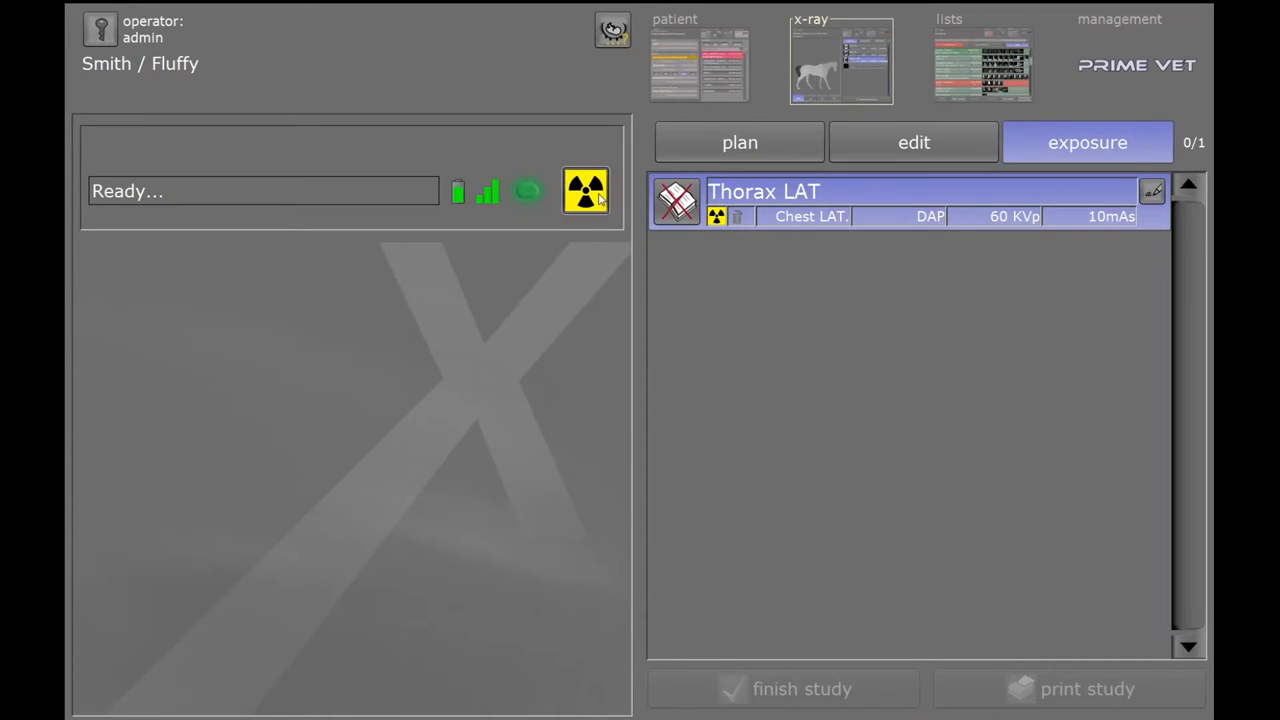
left_click(585, 191)
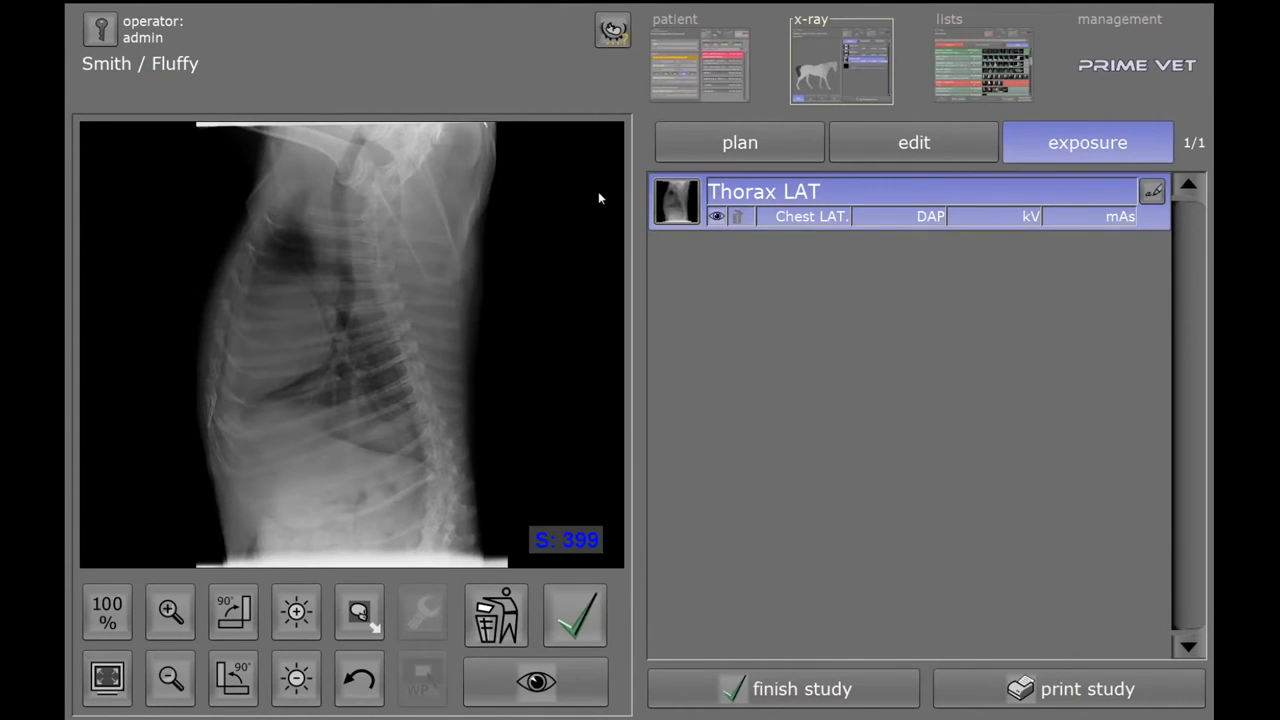
mouse_move(408, 428)
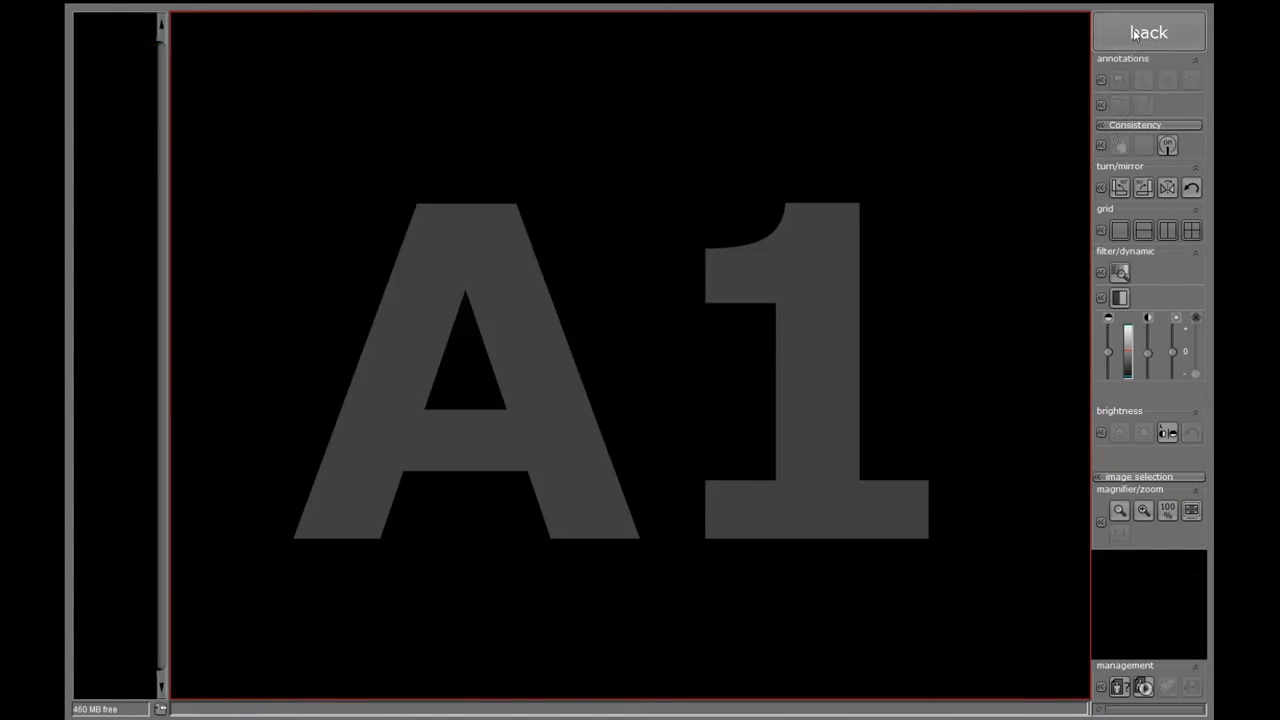
Leave the viewer, select the dog head region, then bring up today's study list.
left_click(1148, 31)
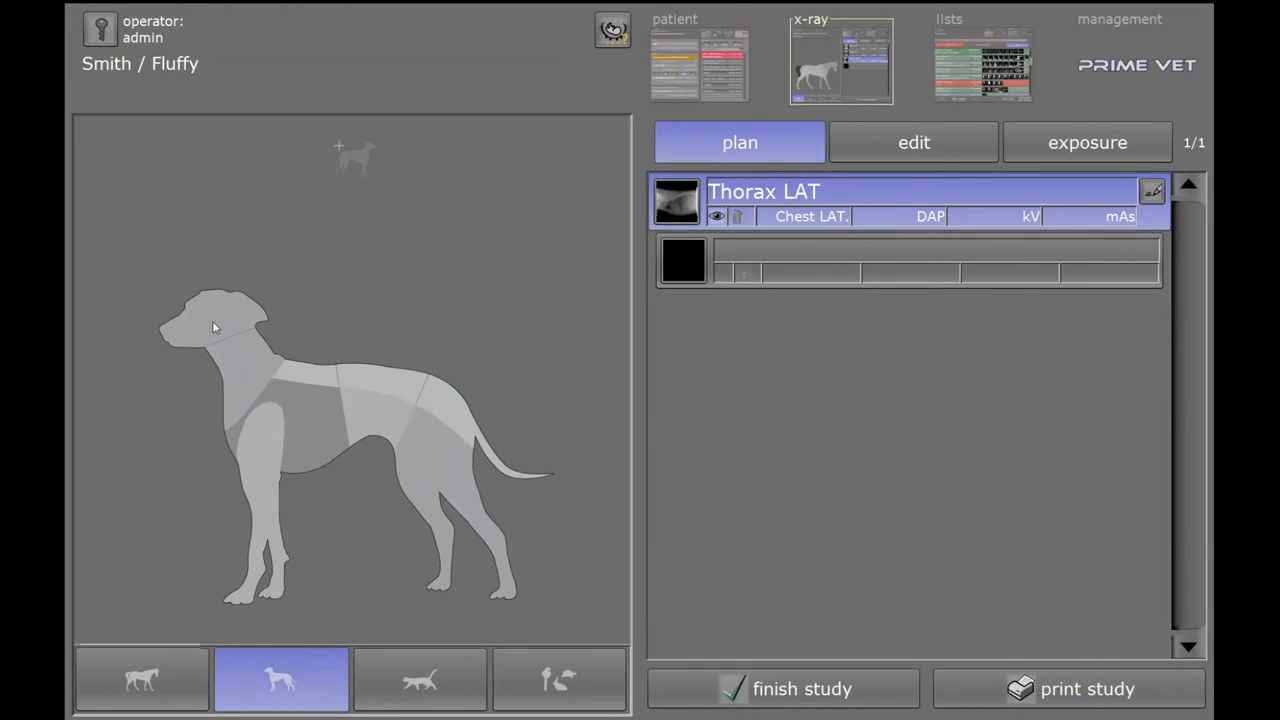
left_click(213, 320)
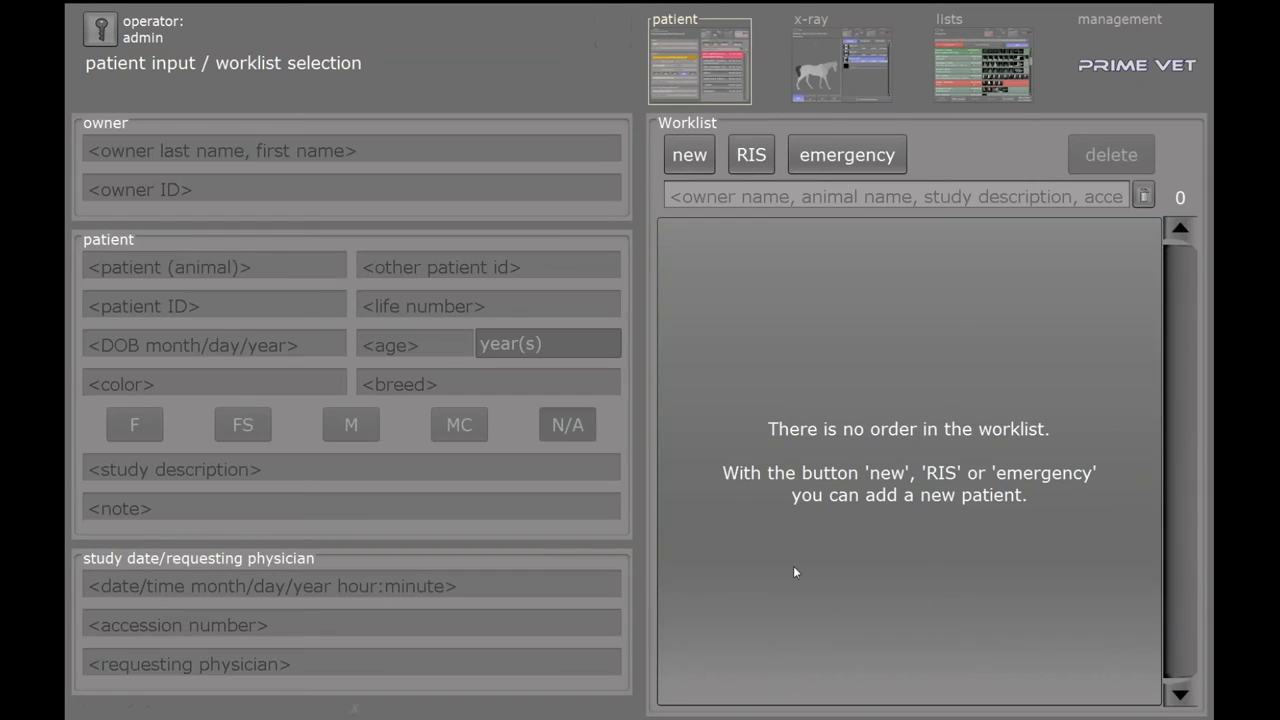
mouse_move(960, 56)
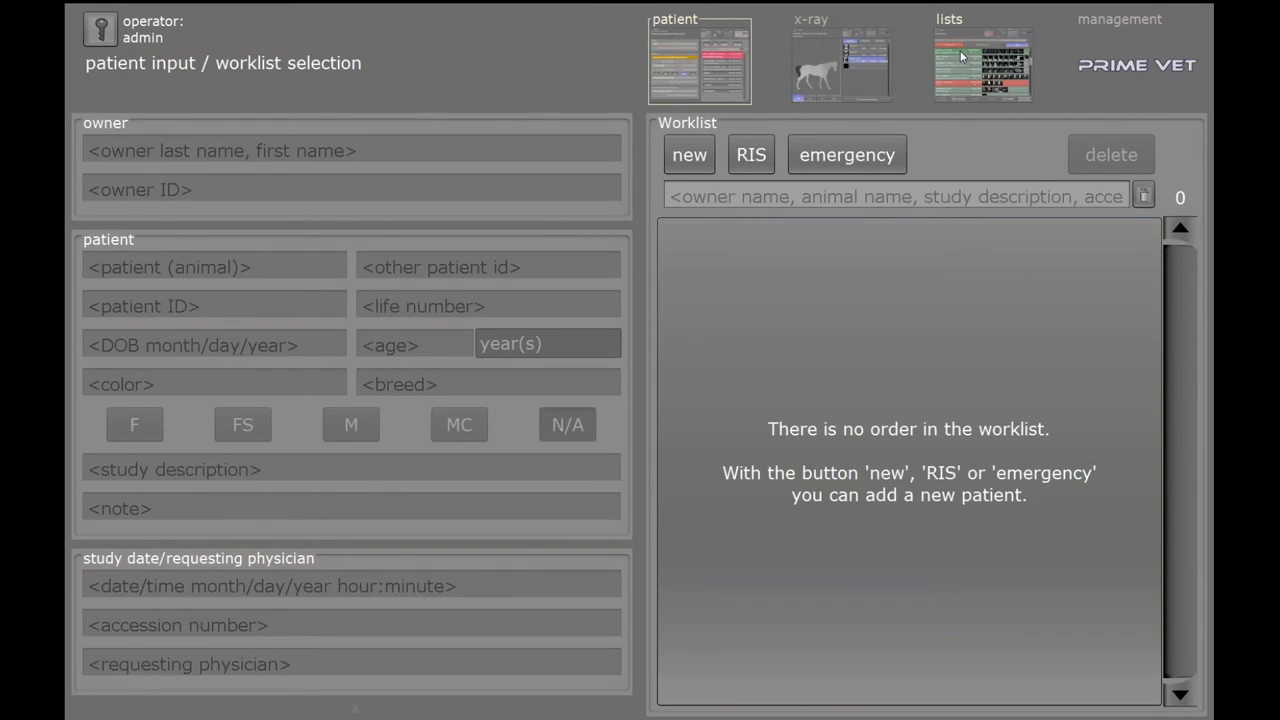
left_click(982, 60)
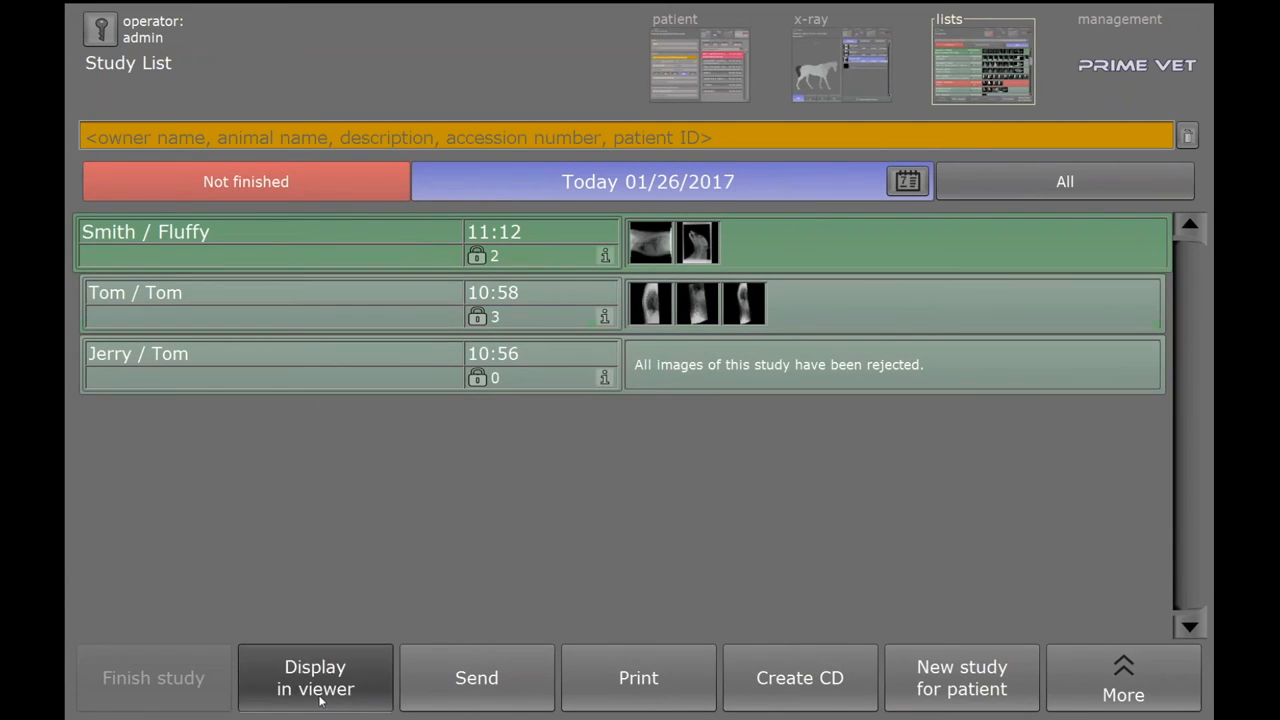
Display Smith / Fluffy's study in the viewer and show the Thorax LAT image.
left_click(315, 678)
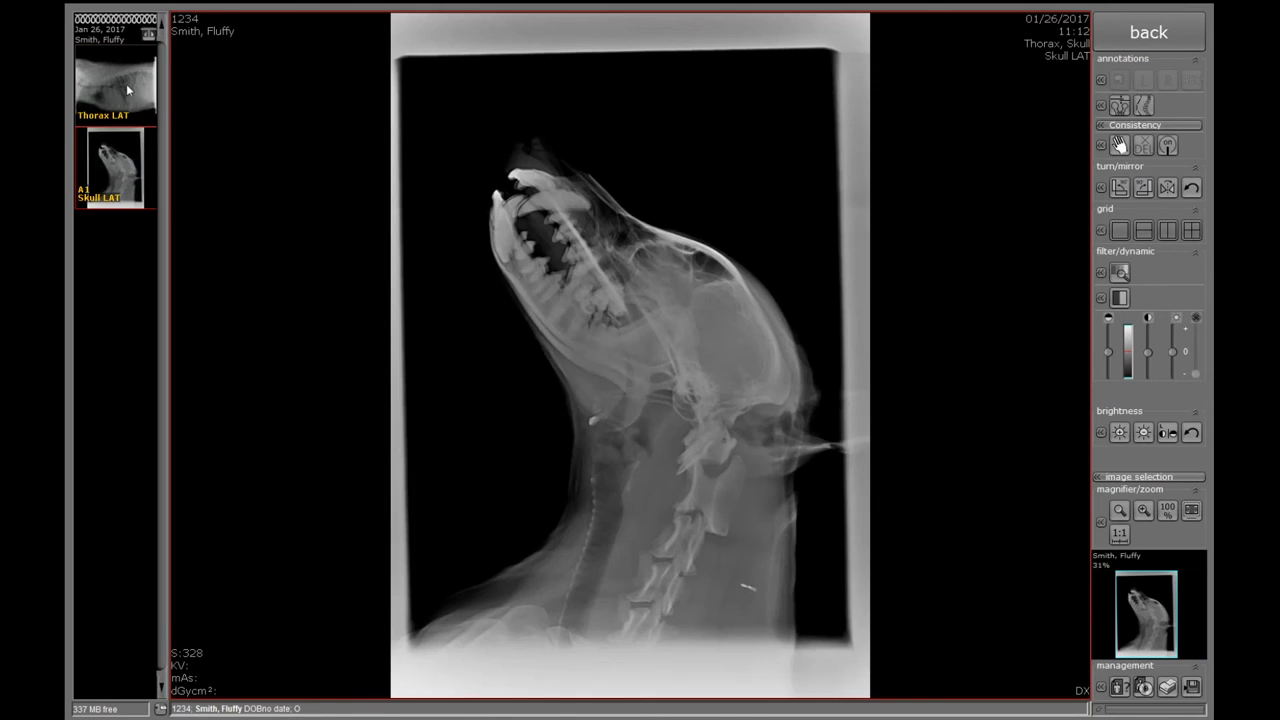
left_click(115, 85)
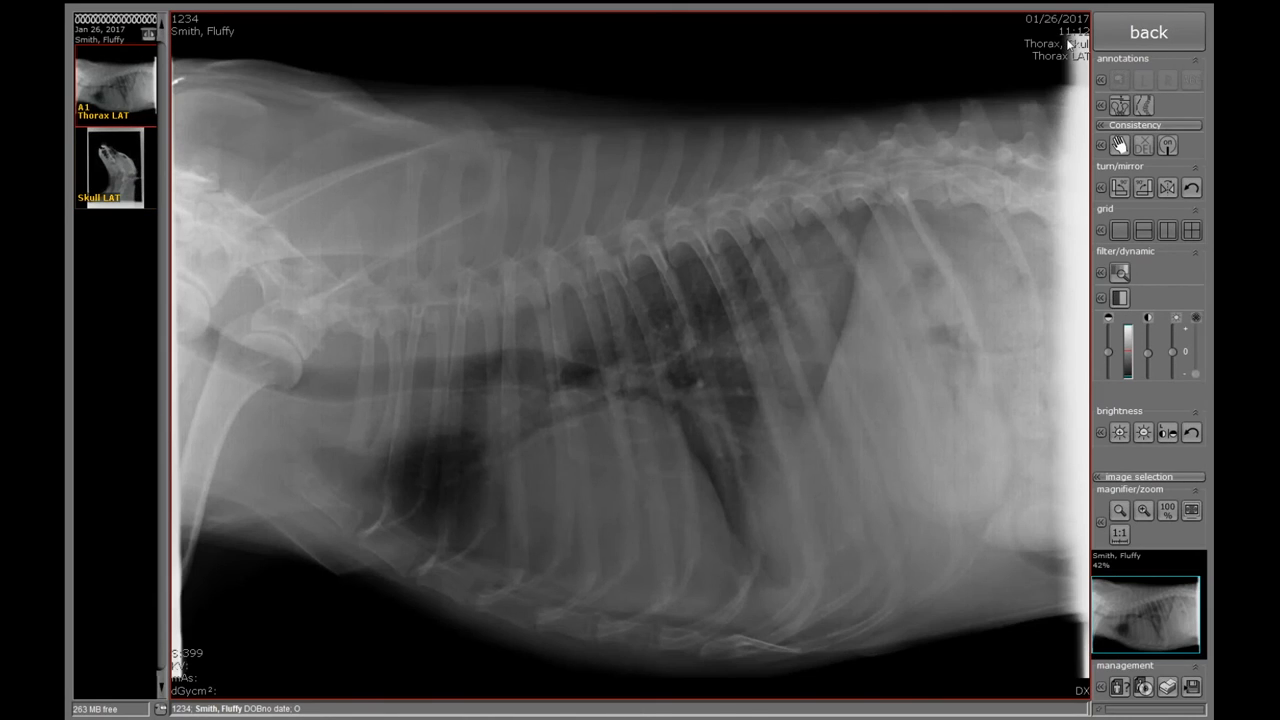